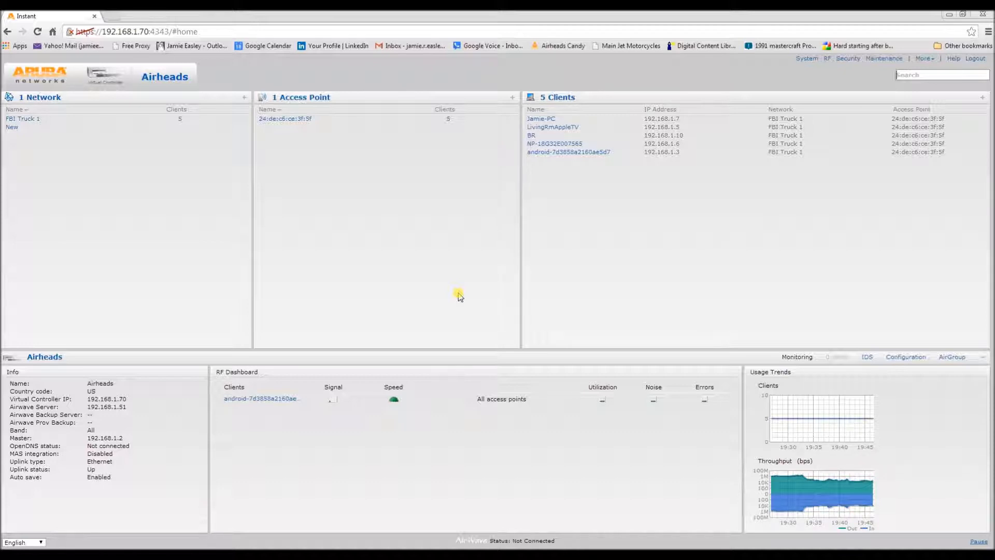
pyautogui.moveTo(456, 298)
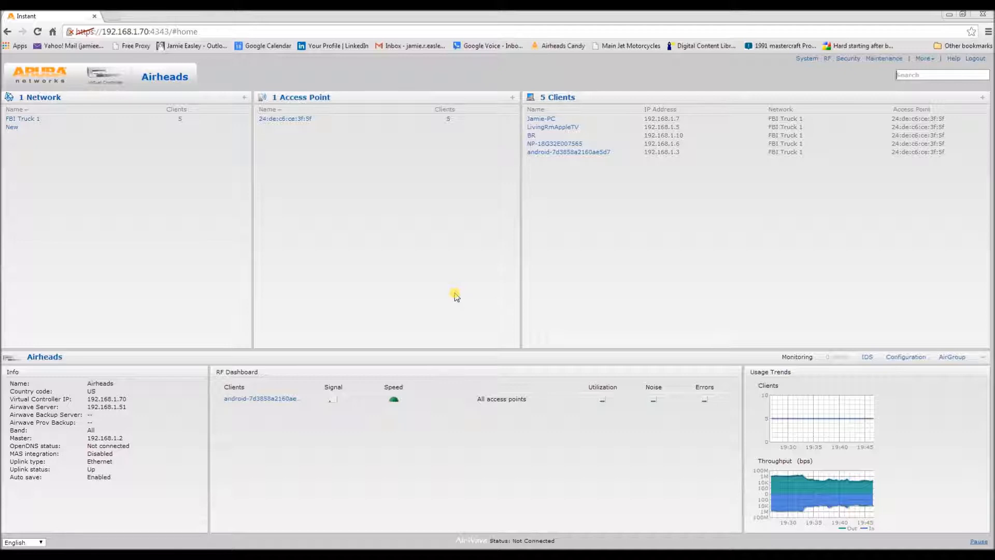
pyautogui.moveTo(41, 153)
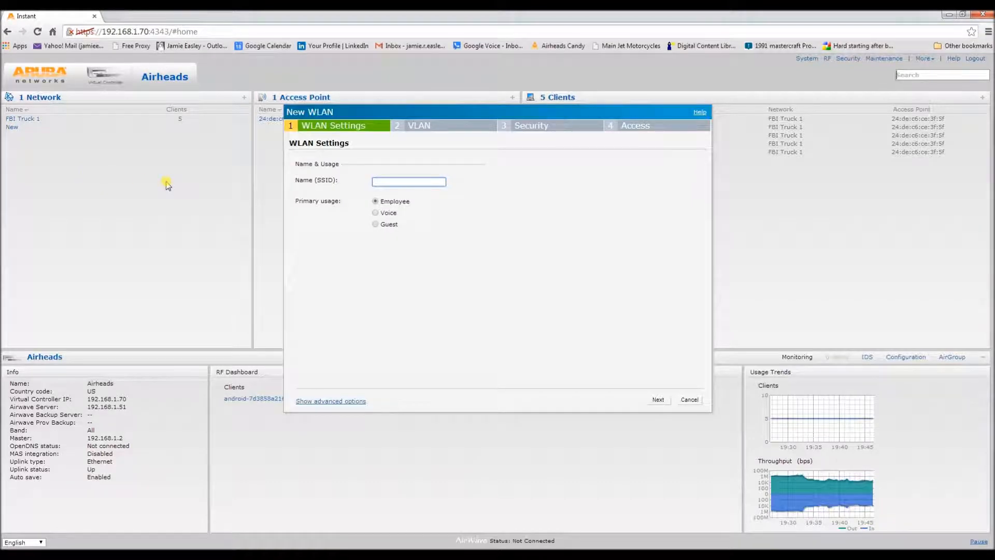
# Step: Name the SSID Guest with guest primary usage and keep controller-assigned client IPs through the VLAN step
pyautogui.write('Guest')
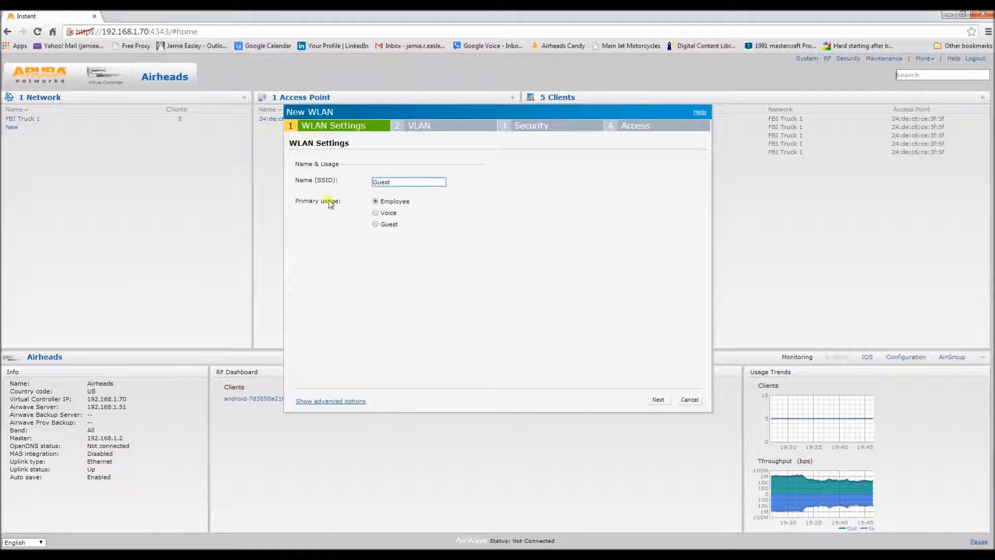
pyautogui.click(375, 224)
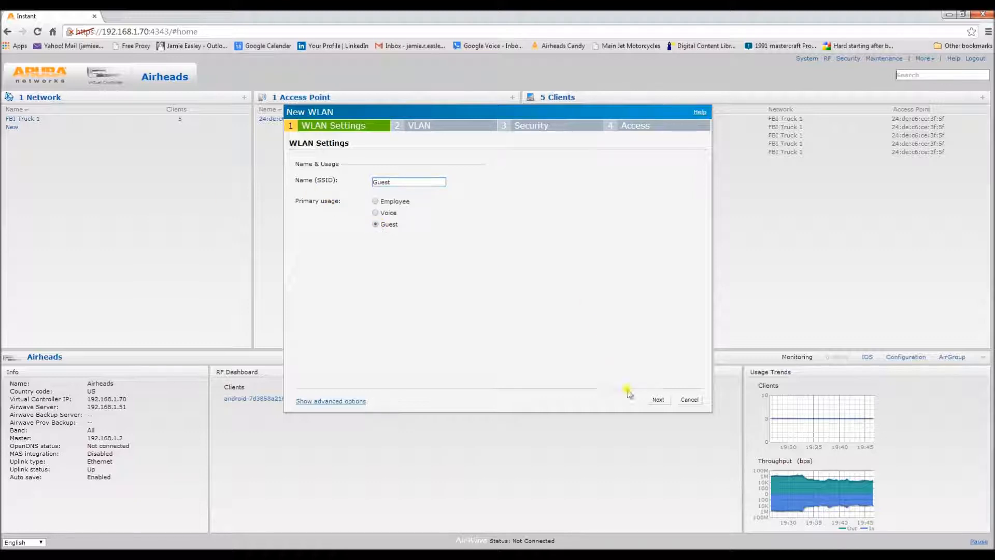
pyautogui.click(657, 399)
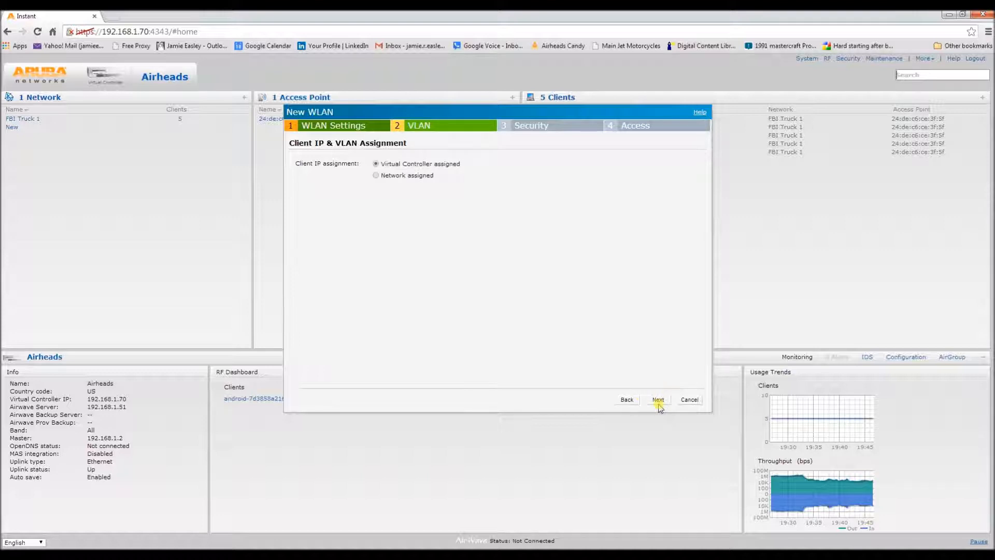
pyautogui.click(658, 401)
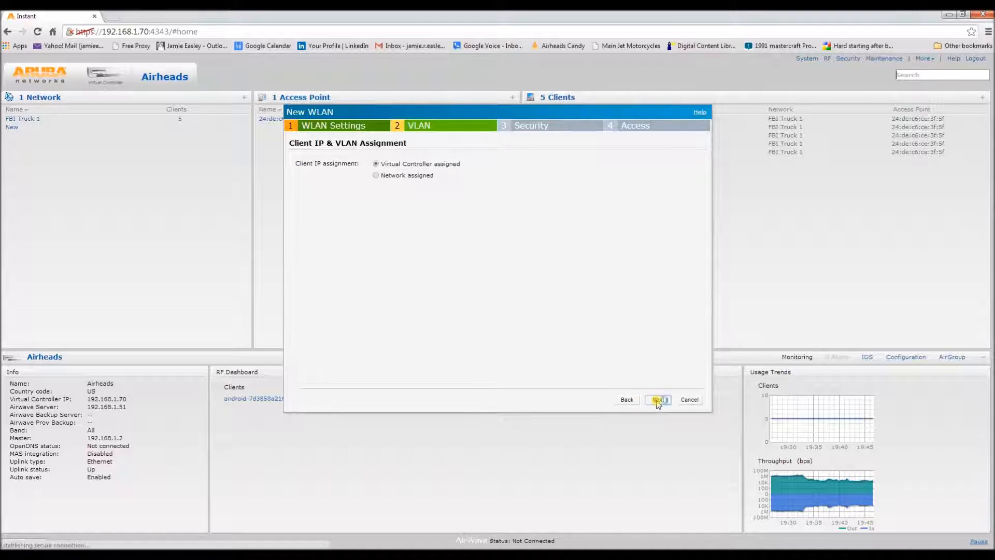
# Step: Set an Internal - Acknowledged splash page with confirmed policy text and advance to the access rules step
pyautogui.click(657, 399)
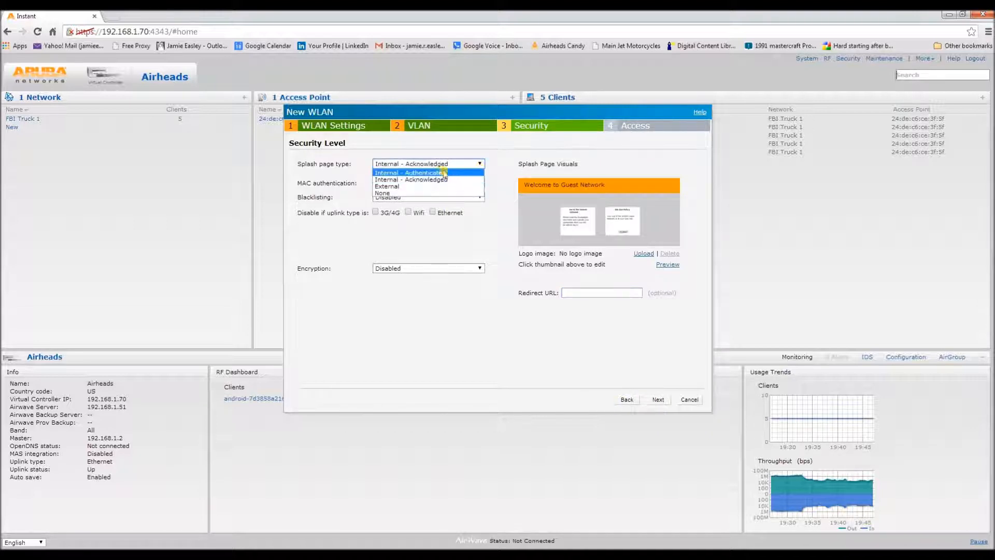
pyautogui.click(411, 179)
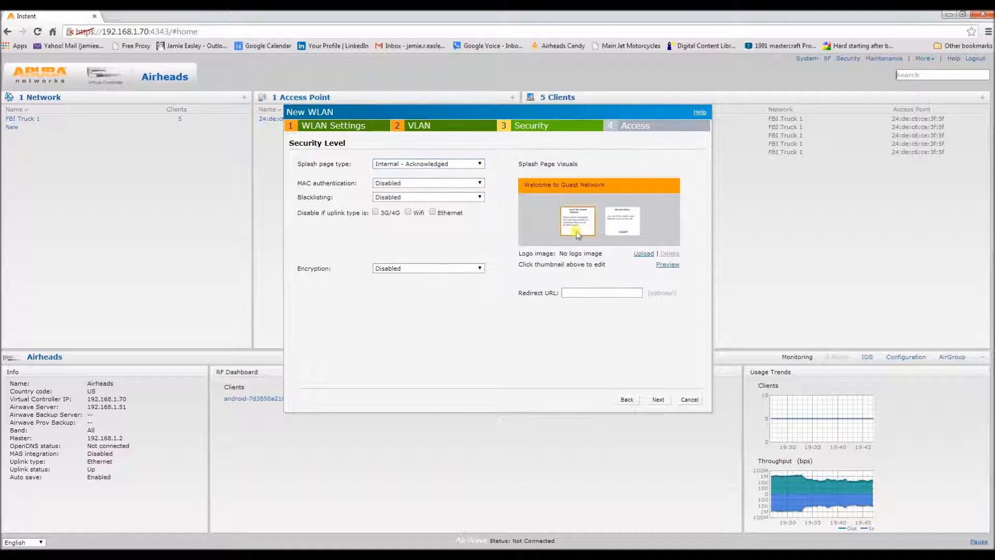
pyautogui.click(621, 221)
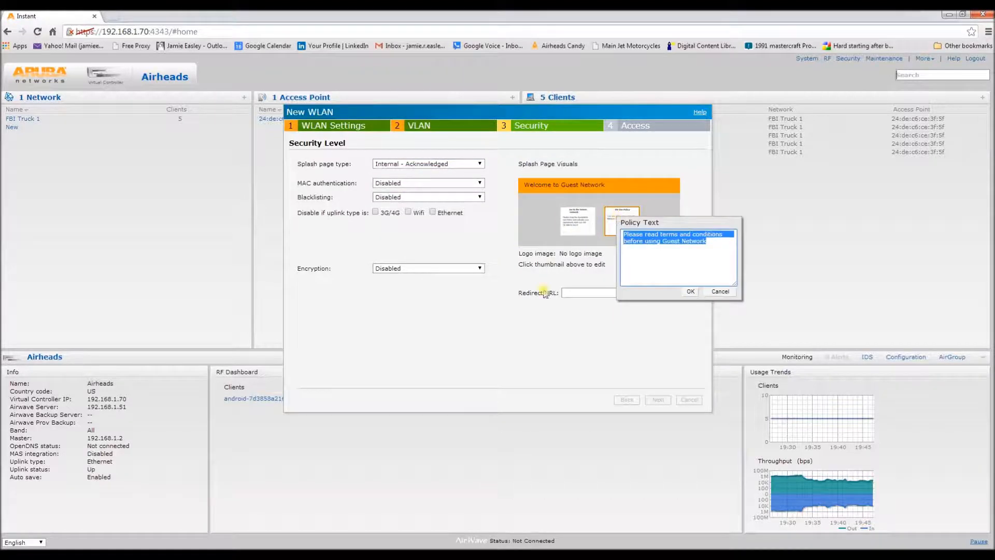
pyautogui.click(691, 292)
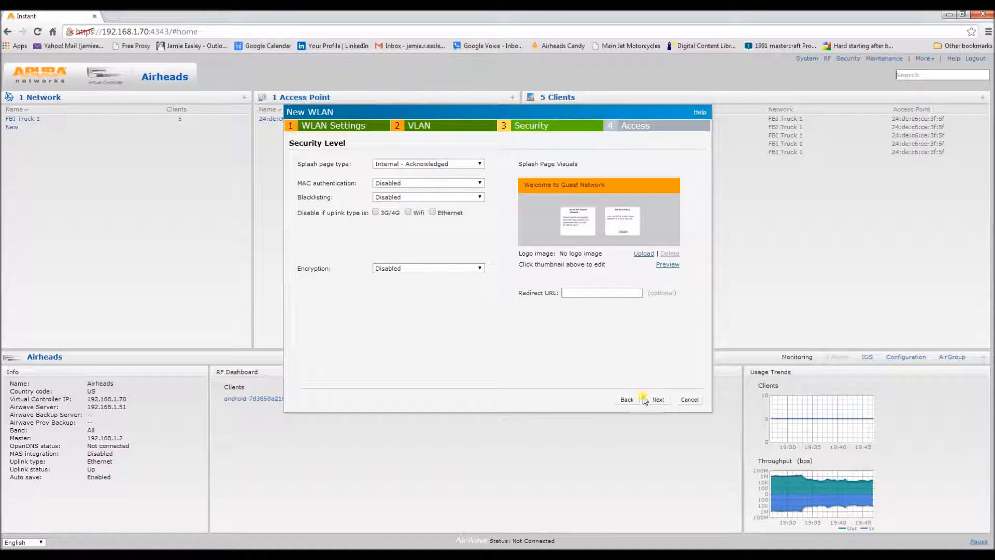
pyautogui.click(658, 399)
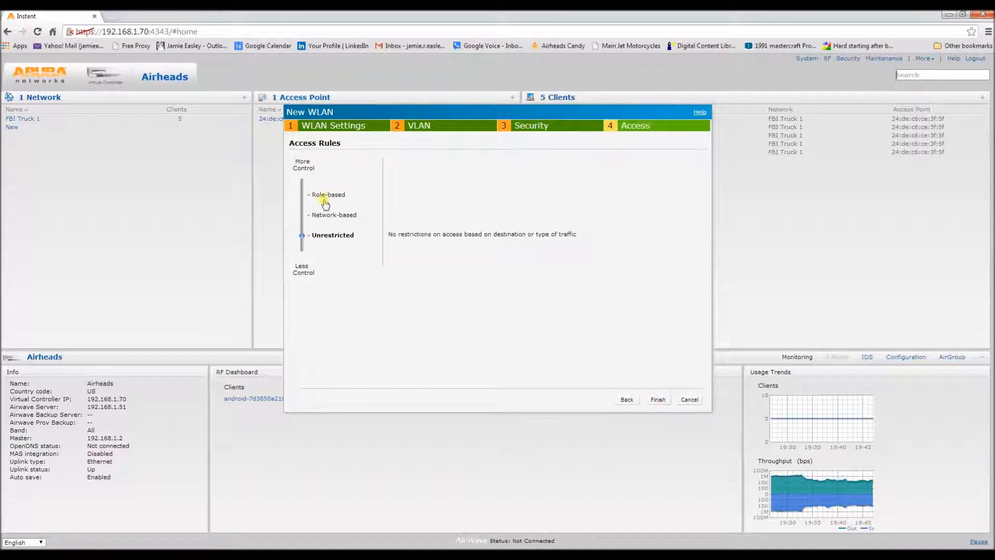
# Step: Switch access control to role-based rules and select the Guest role for editing
pyautogui.click(329, 194)
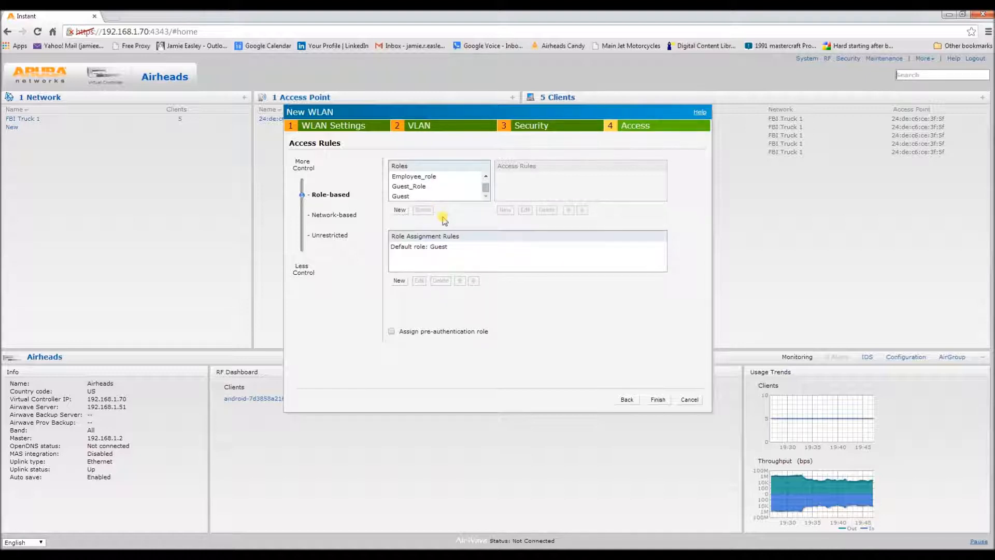
pyautogui.moveTo(471, 202)
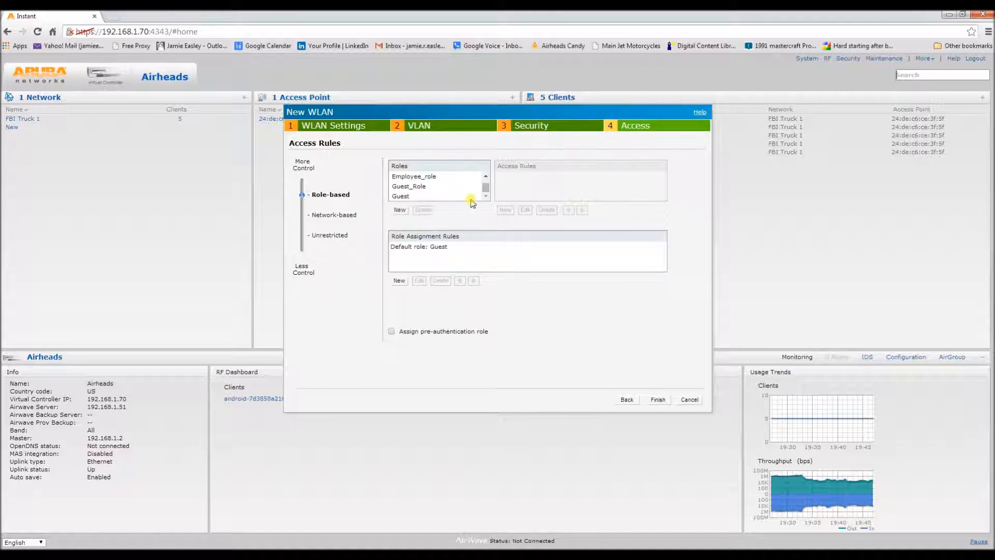
pyautogui.click(400, 196)
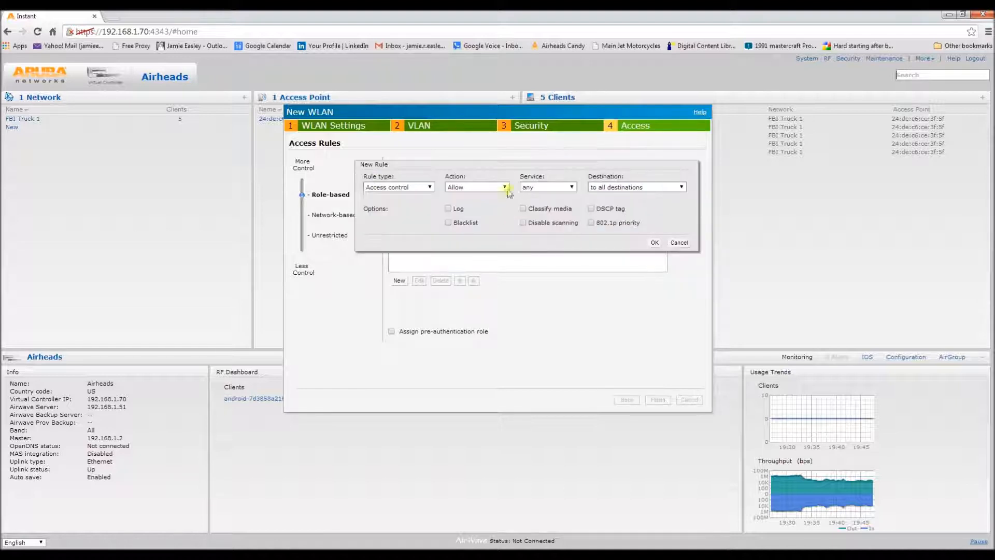
# Step: Add Guest role rules allowing https and denying all other traffic
pyautogui.click(570, 186)
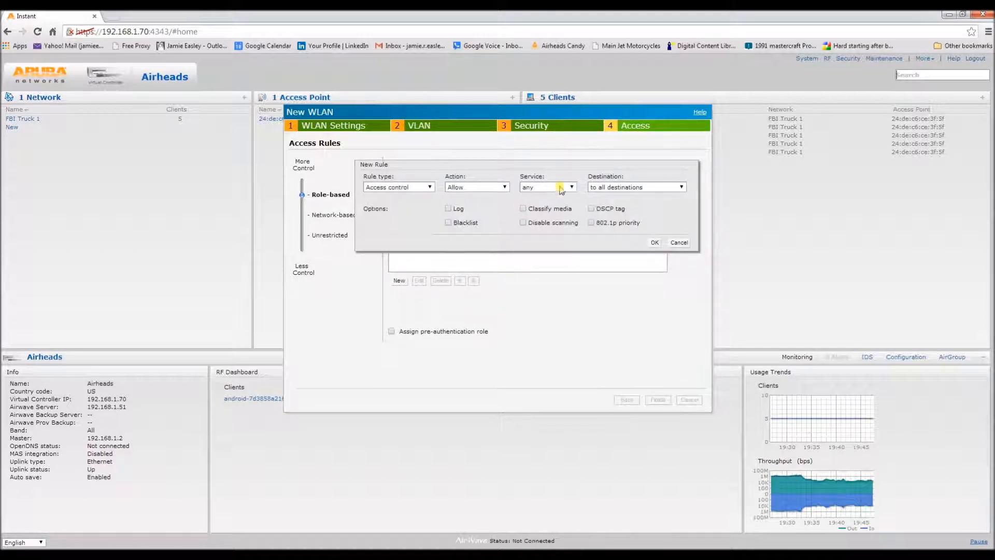
pyautogui.click(542, 187)
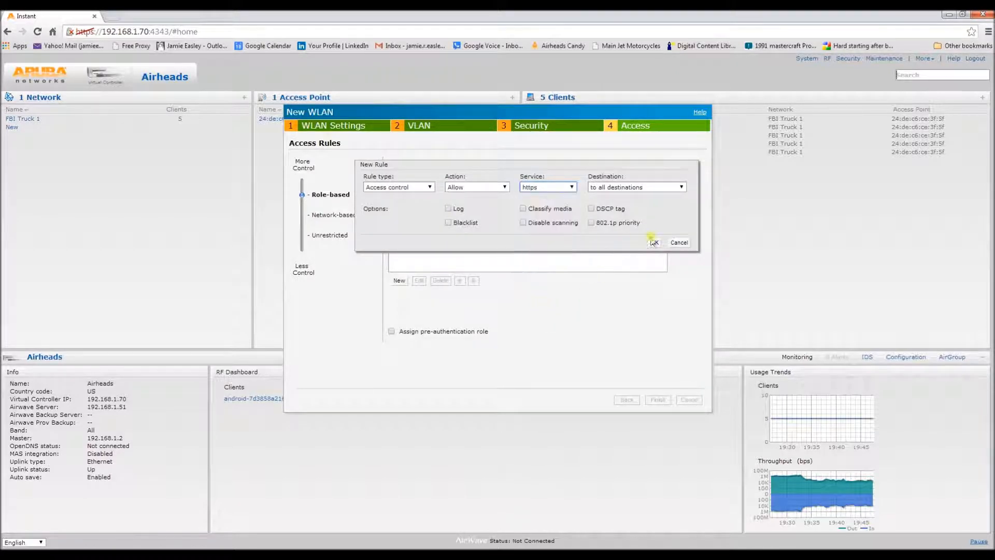
pyautogui.click(653, 242)
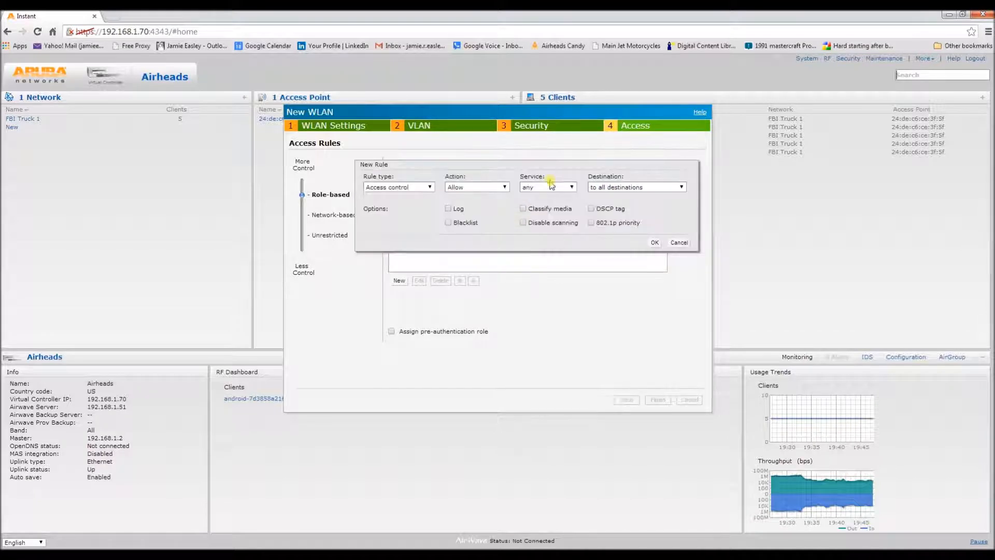
pyautogui.click(571, 187)
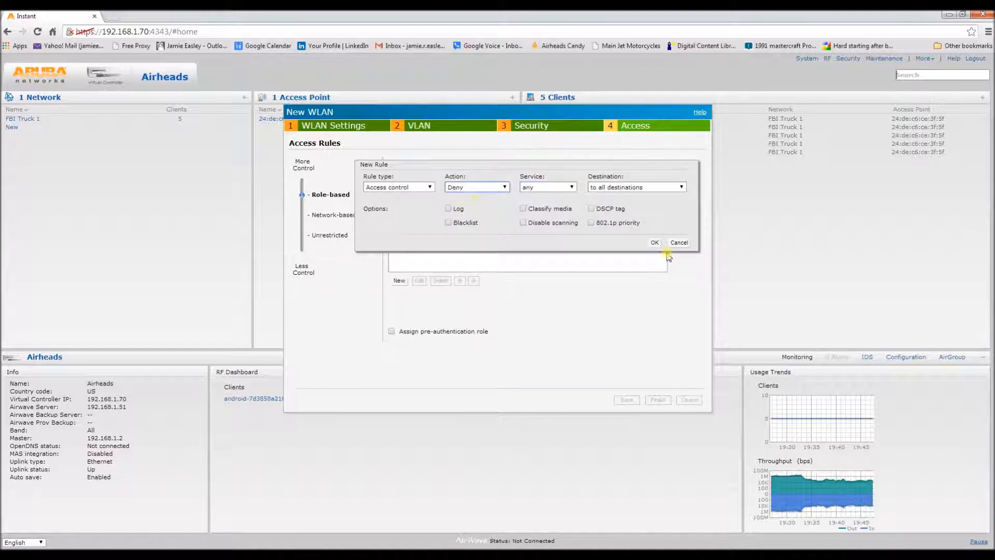
pyautogui.click(654, 242)
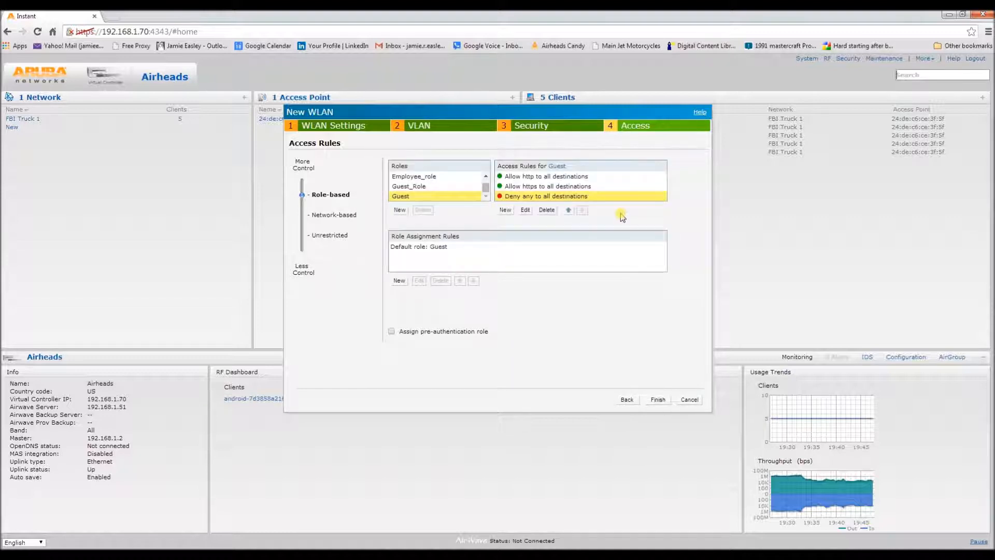
pyautogui.moveTo(624, 364)
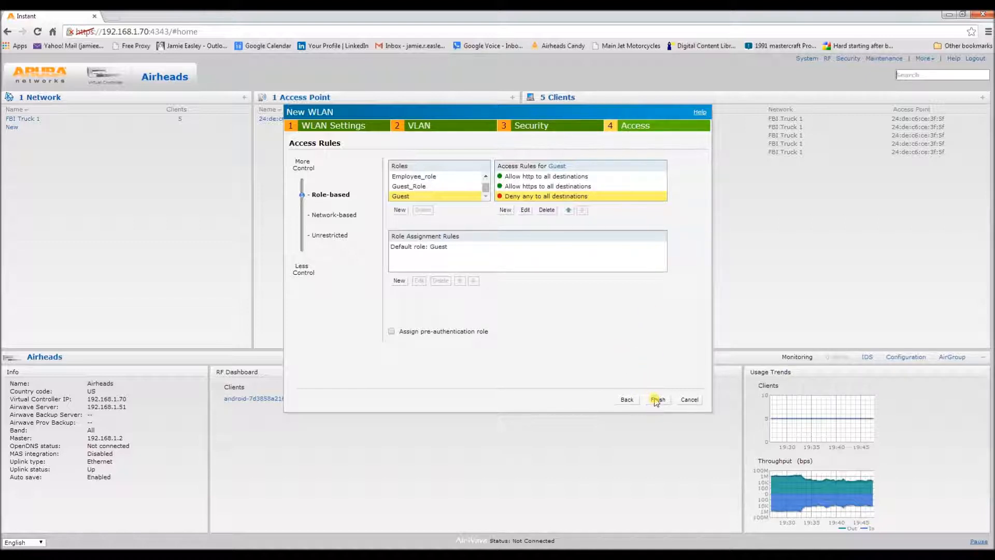
# Step: Finish the wizard so the Guest WLAN is saved to the Networks list
pyautogui.click(657, 399)
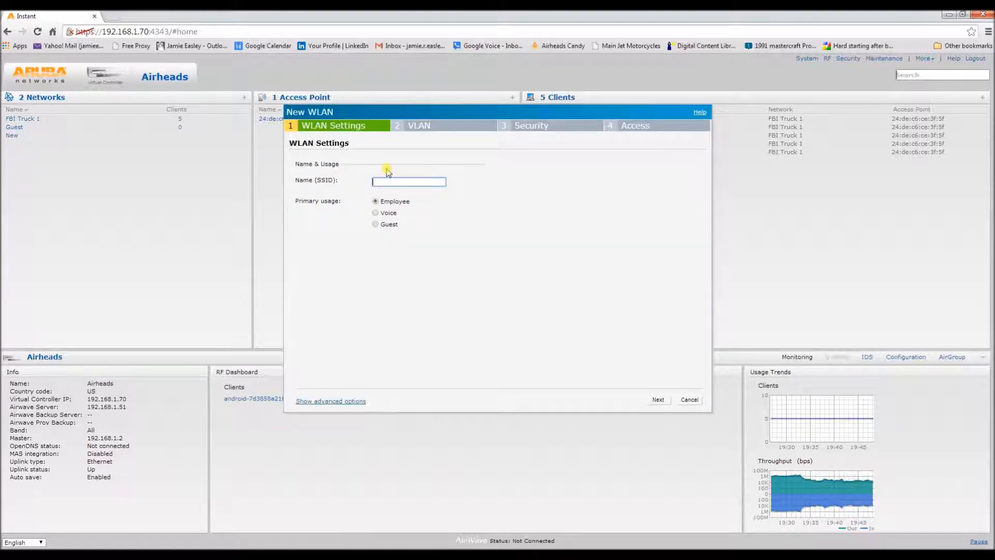
# Step: Name the SSID Employee with network-assigned client IPs on the default VLAN, reaching the security step
pyautogui.write('Employee')
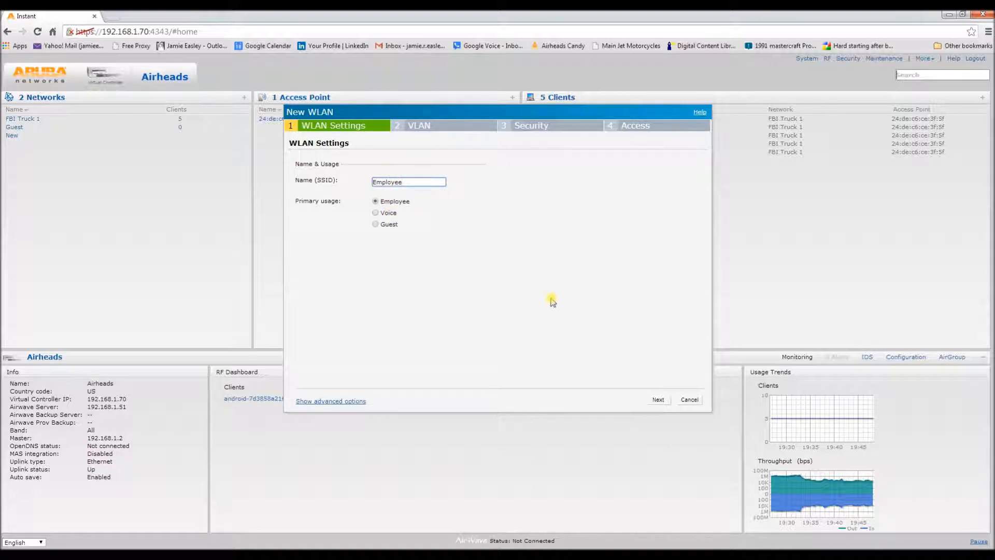
pyautogui.click(657, 399)
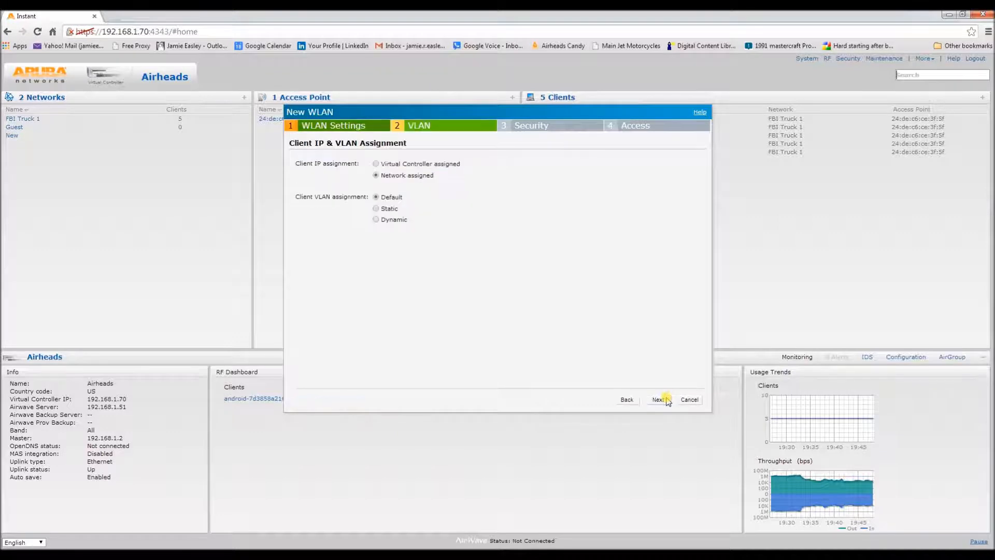
pyautogui.moveTo(529, 291)
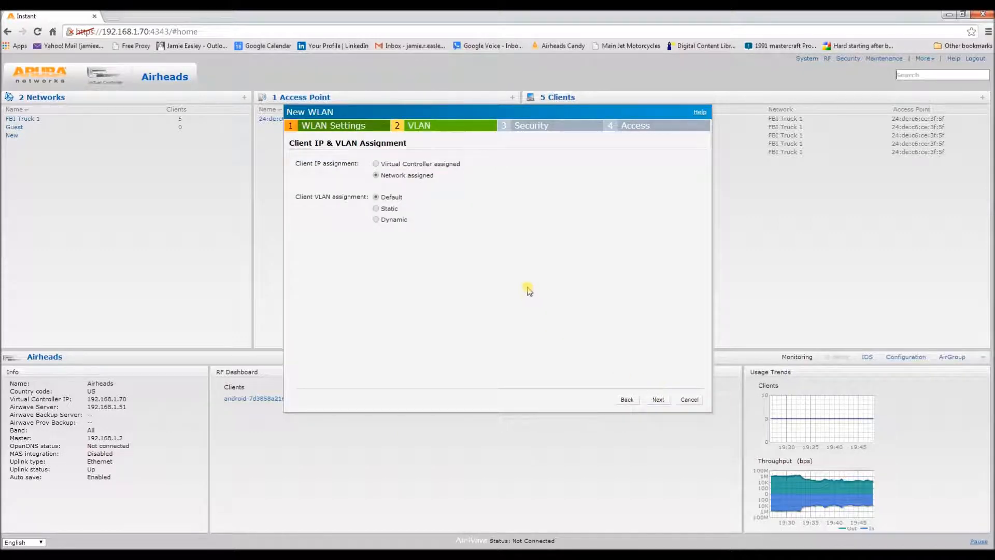
pyautogui.moveTo(597, 299)
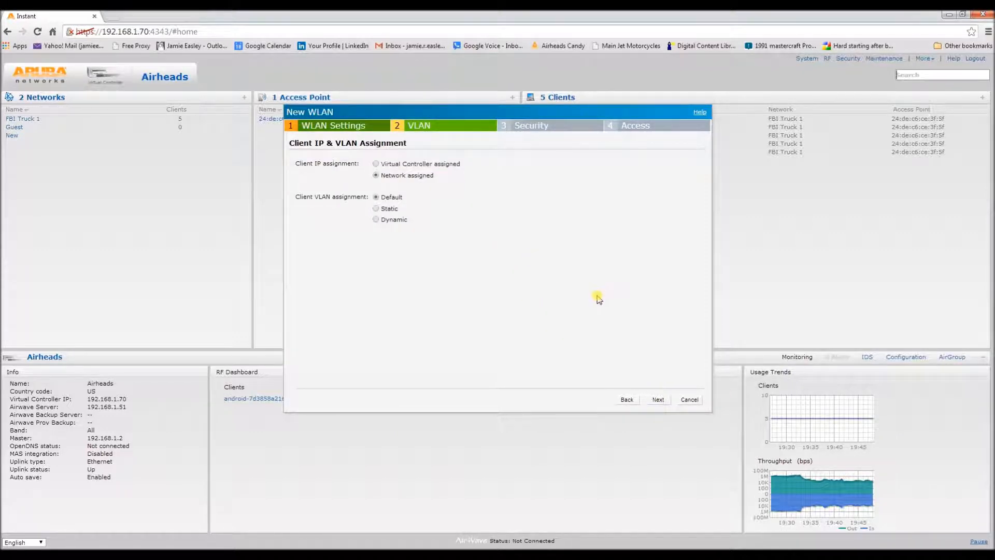
pyautogui.click(658, 399)
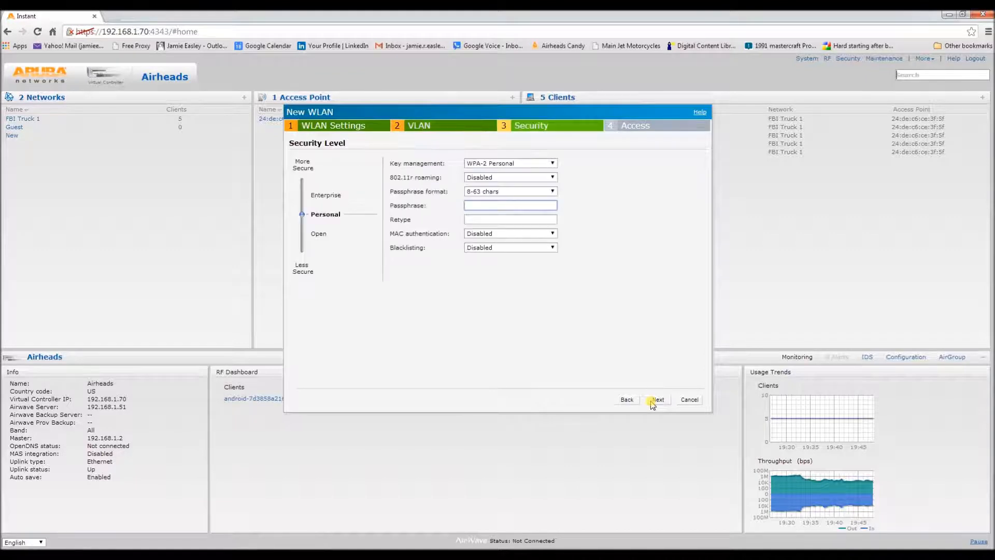
# Step: Set WPA-2 Enterprise security with the internal authentication server and finish with unrestricted access
pyautogui.click(325, 195)
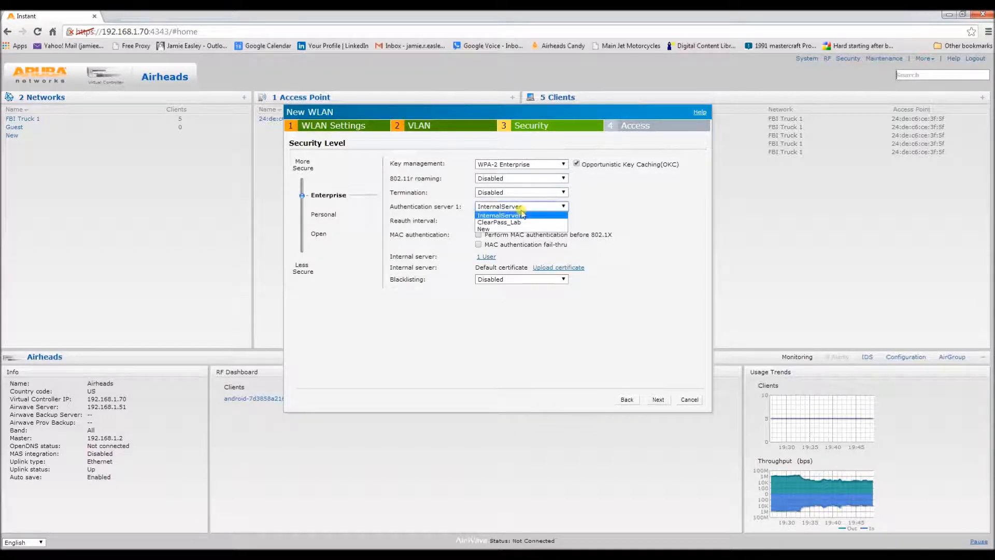
pyautogui.click(499, 215)
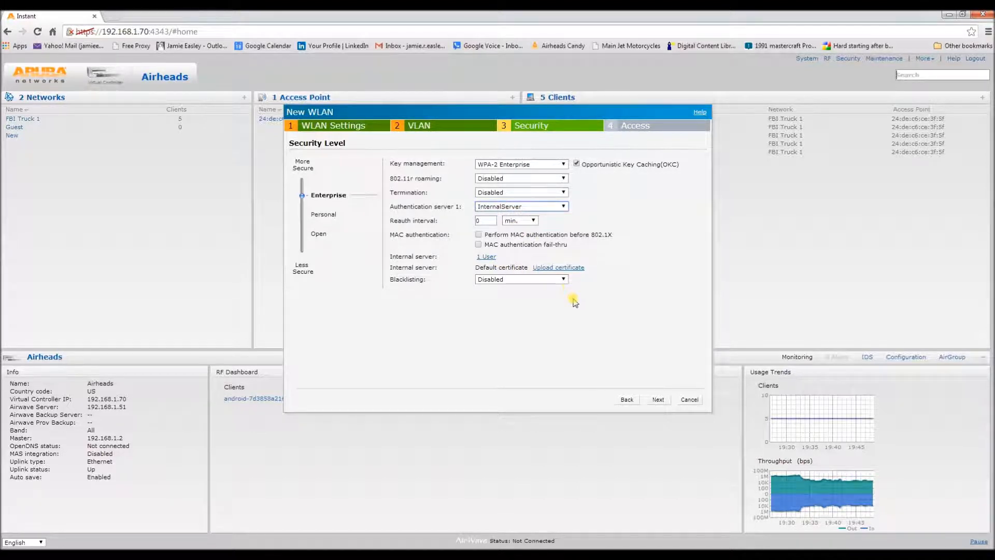
pyautogui.click(657, 399)
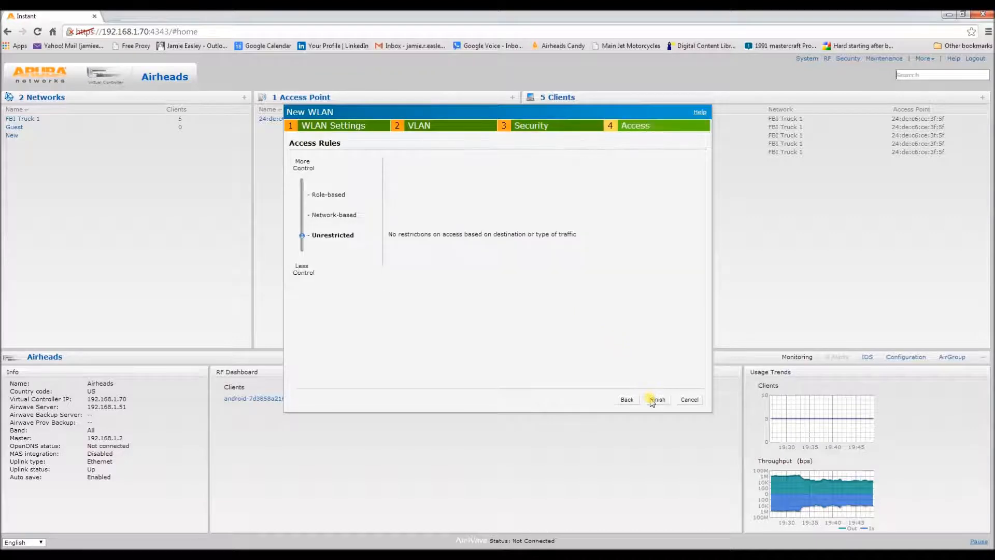
pyautogui.moveTo(401, 295)
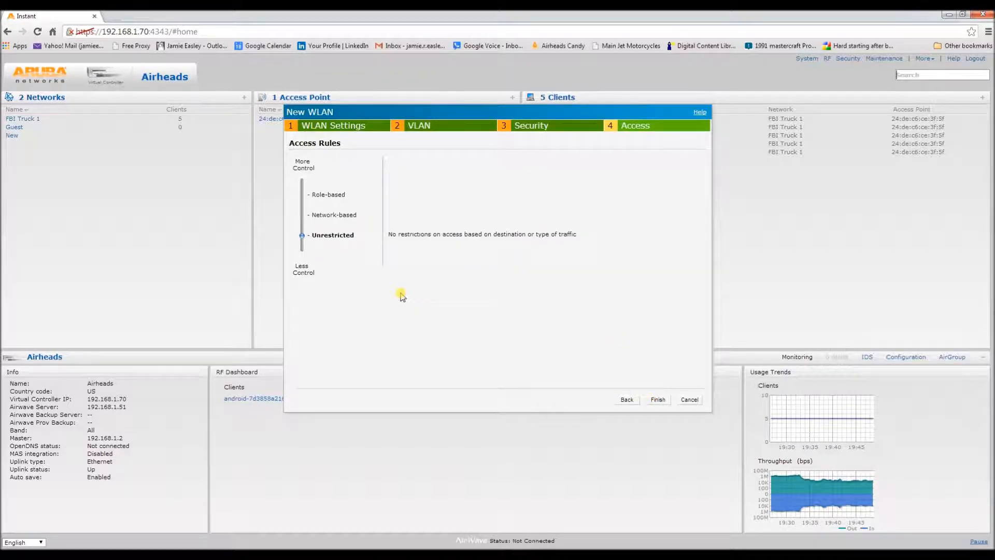
pyautogui.moveTo(392, 250)
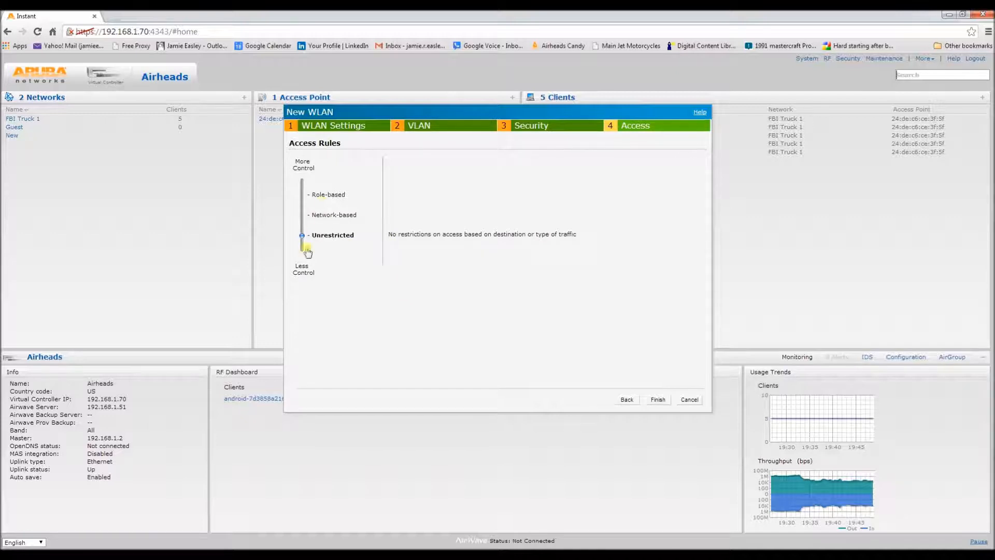
pyautogui.moveTo(569, 355)
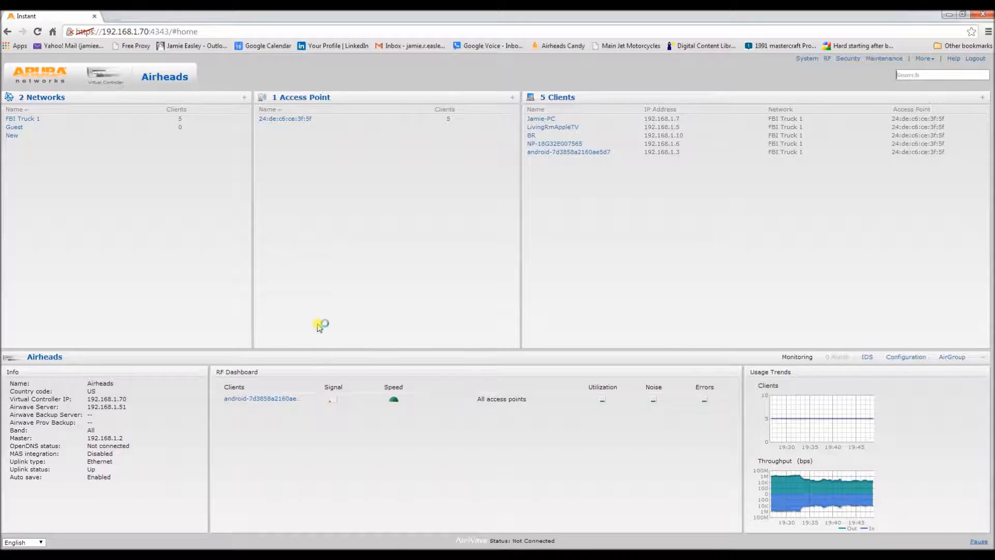
pyautogui.moveTo(402, 287)
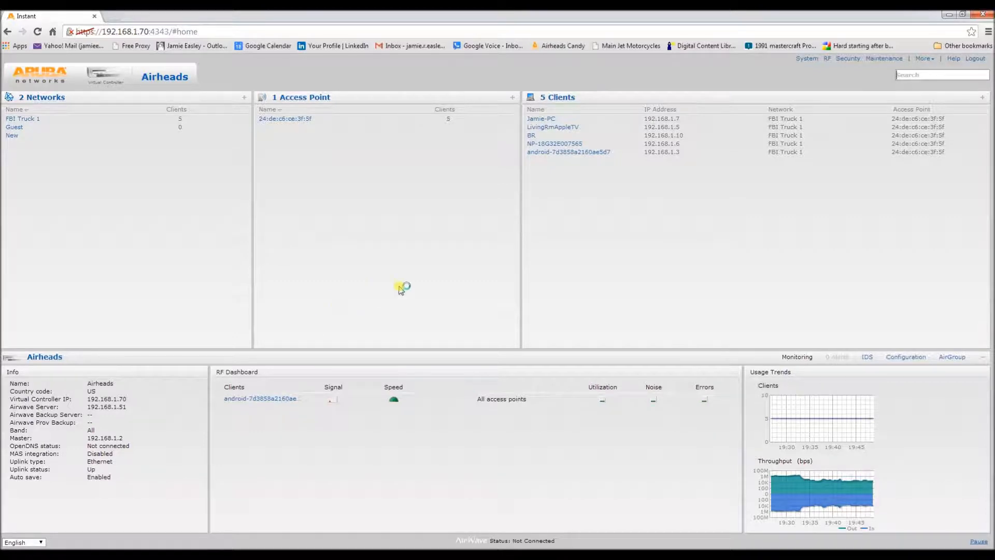
pyautogui.moveTo(389, 293)
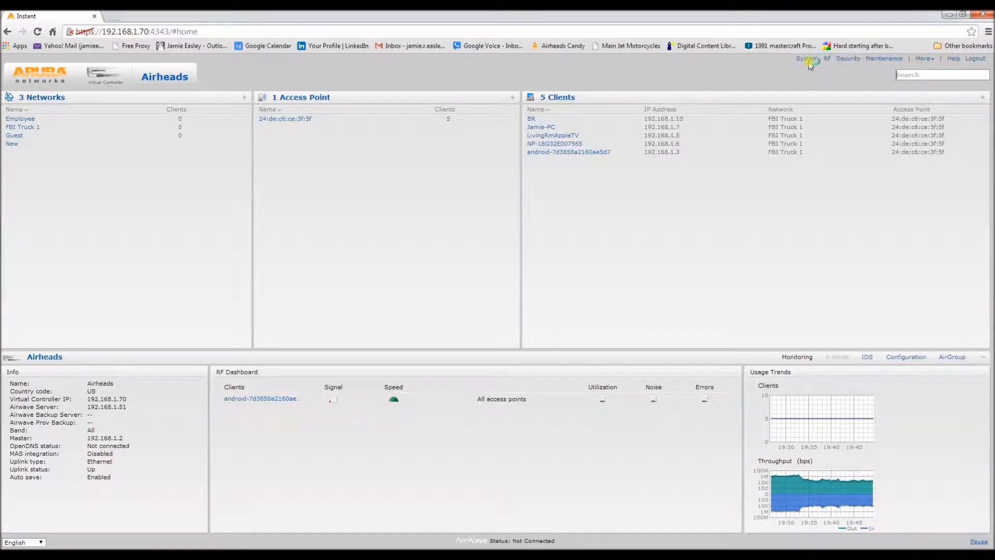
pyautogui.click(847, 58)
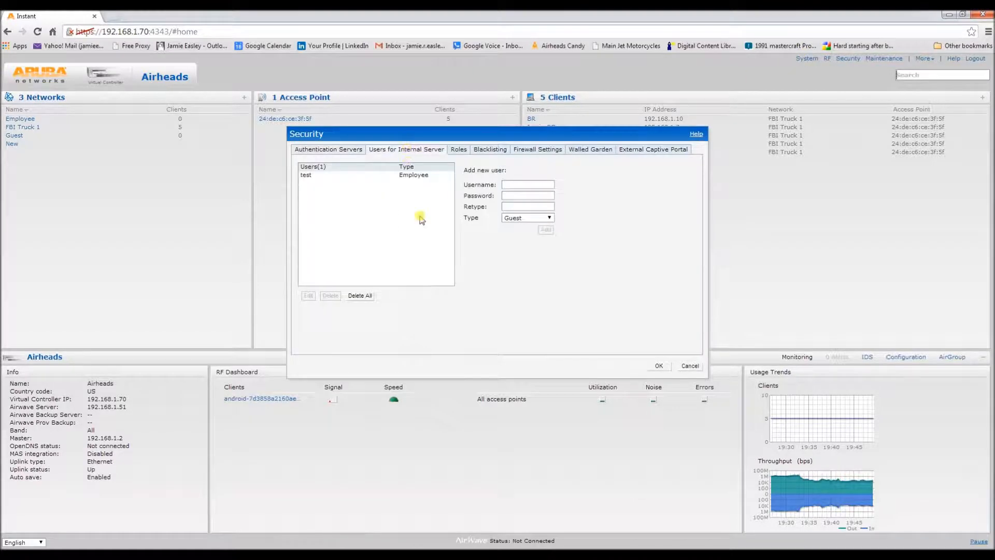
pyautogui.click(527, 184)
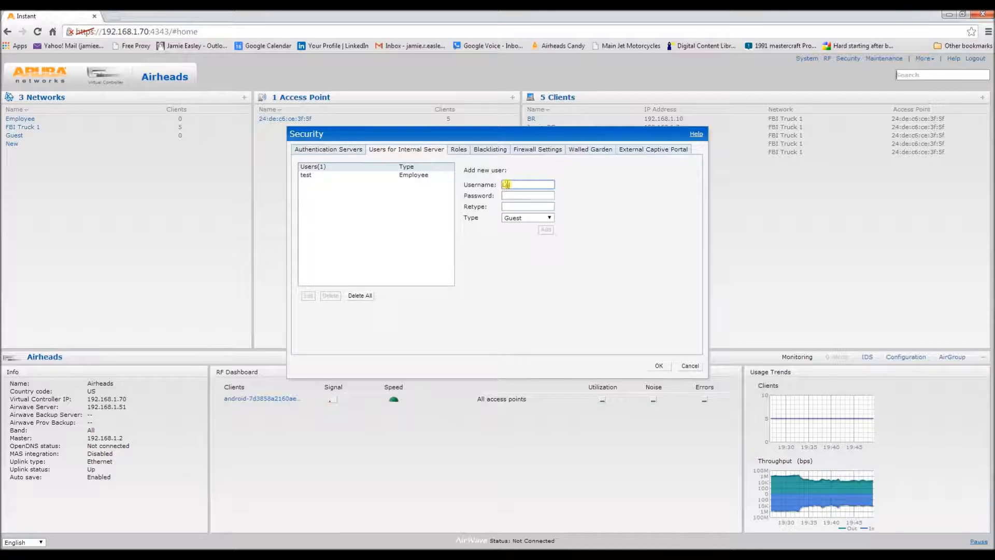
pyautogui.write('Labtest')
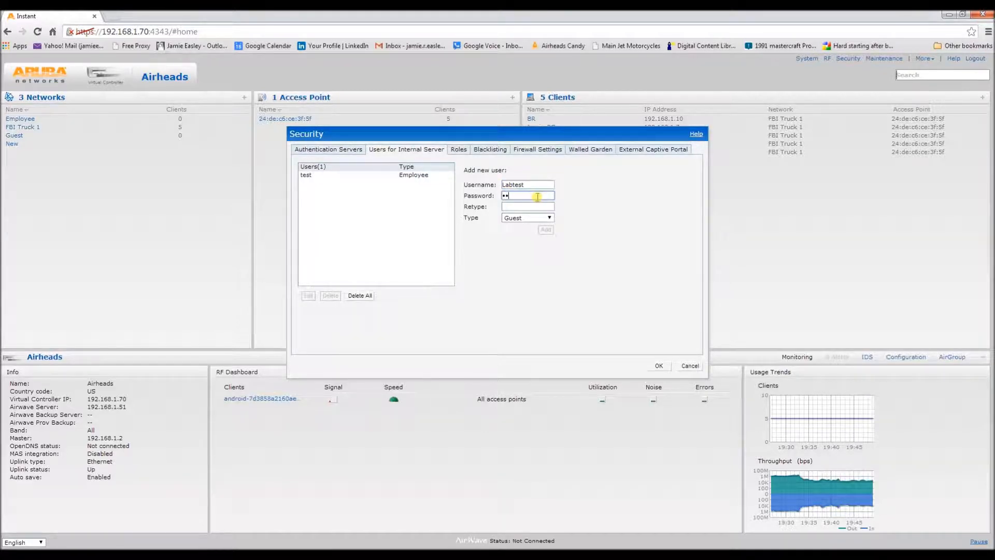
pyautogui.write('password')
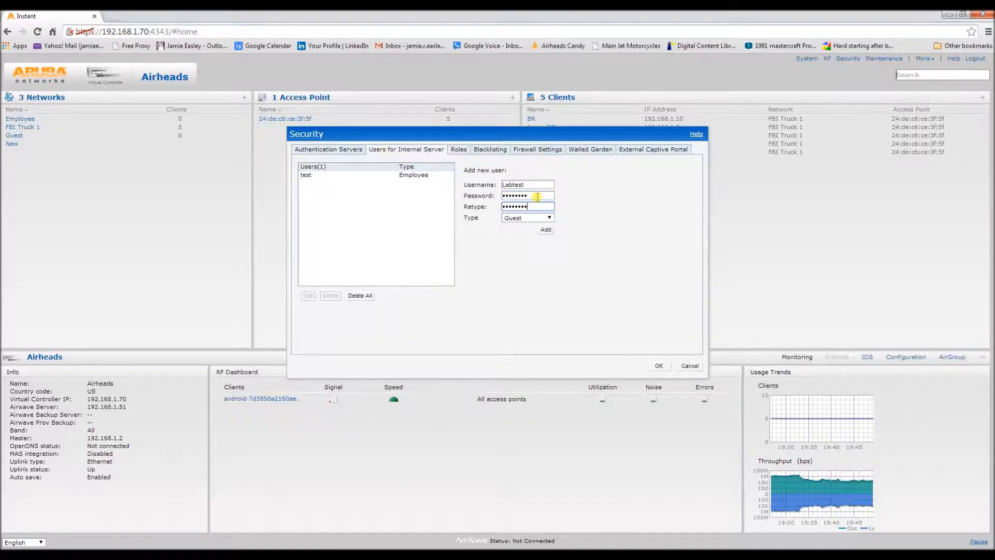
pyautogui.click(527, 218)
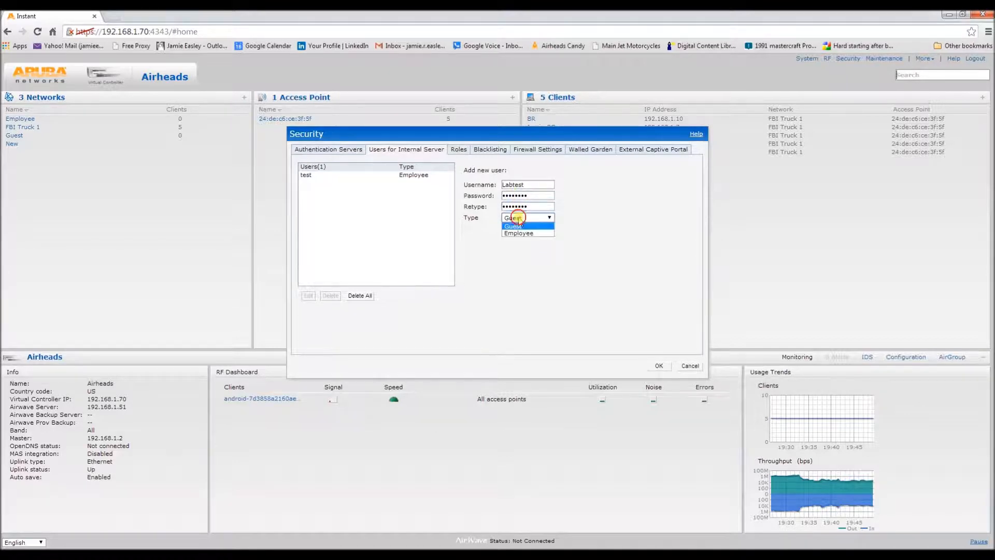
pyautogui.click(518, 233)
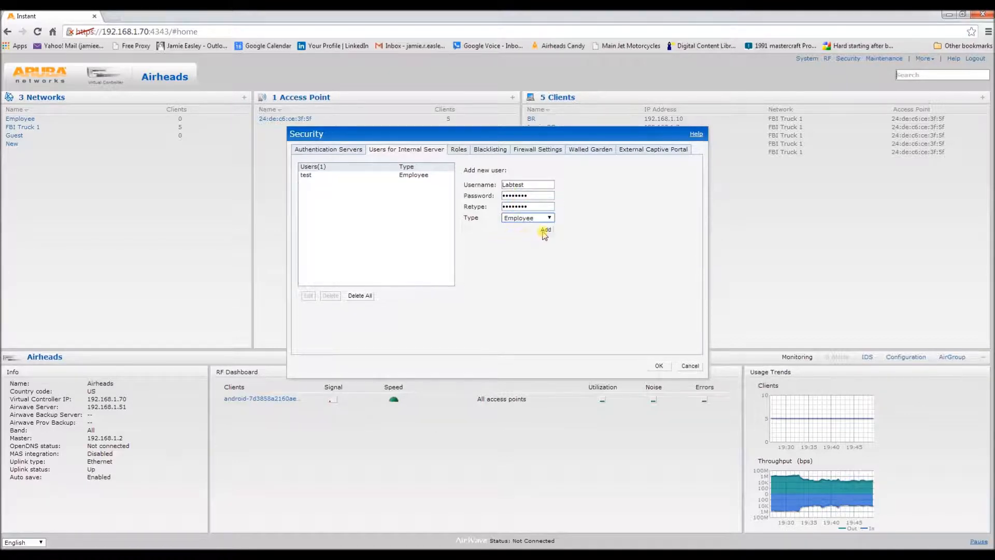
pyautogui.click(545, 230)
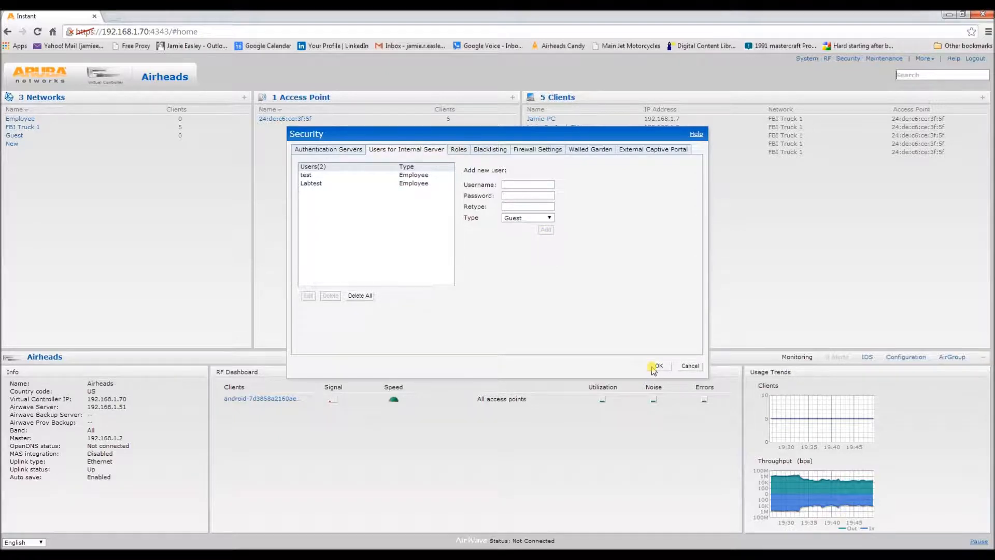
pyautogui.click(657, 366)
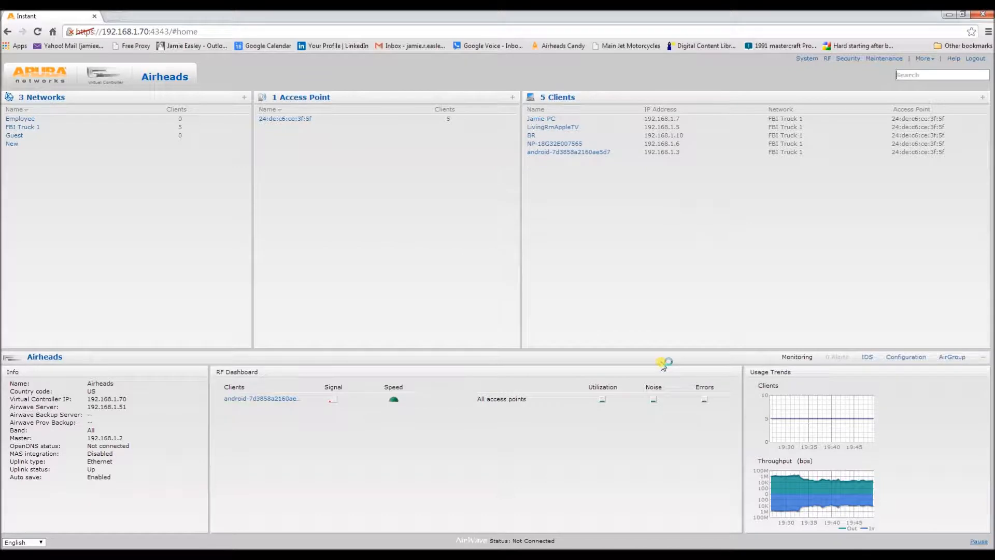
pyautogui.moveTo(607, 312)
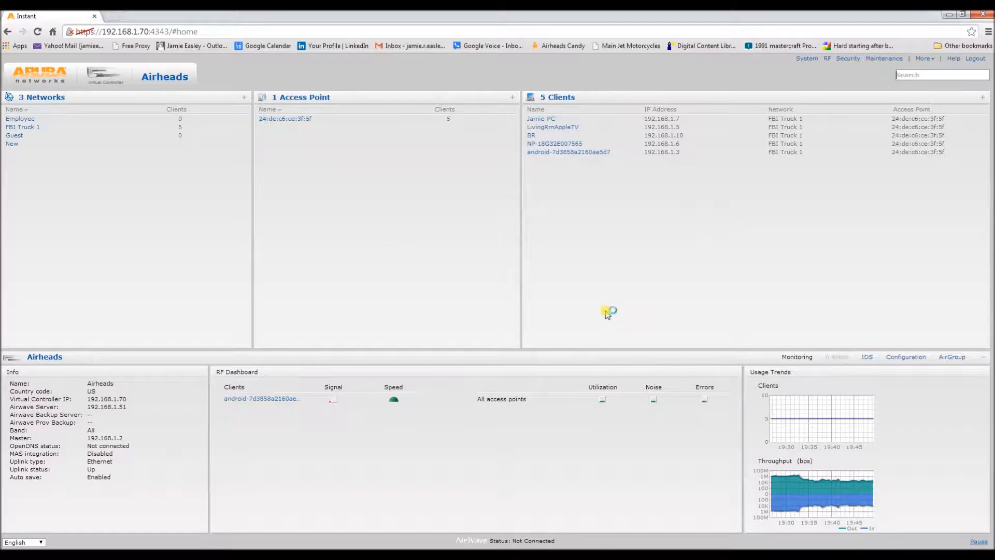
pyautogui.moveTo(608, 279)
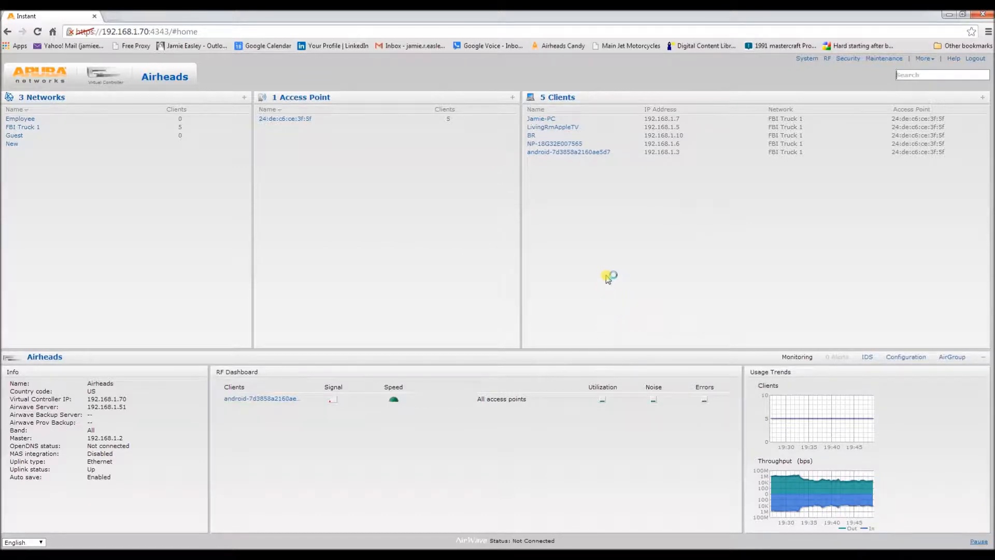
pyautogui.moveTo(587, 245)
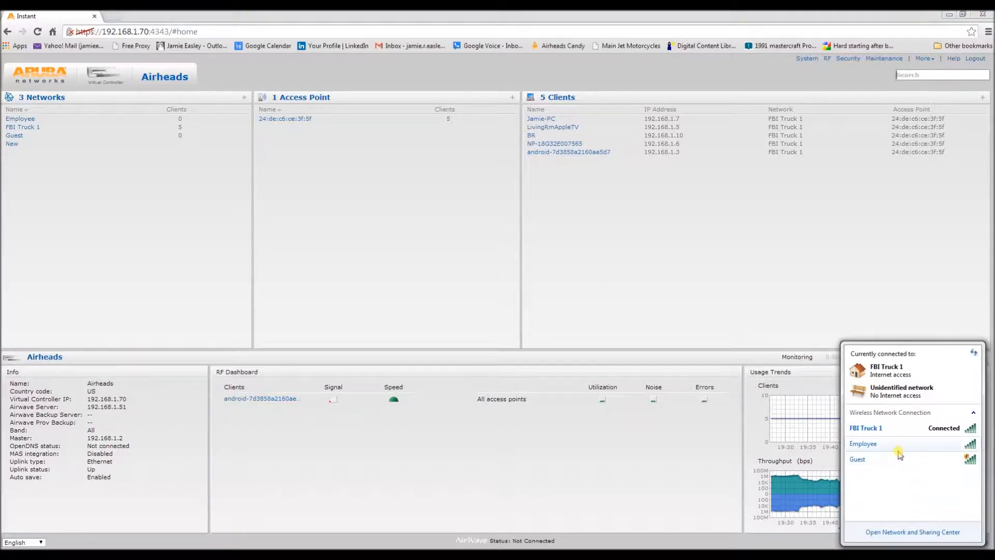
# Step: Connect the laptop to the Guest network and accept the captive portal's terms for internet access
pyautogui.click(858, 459)
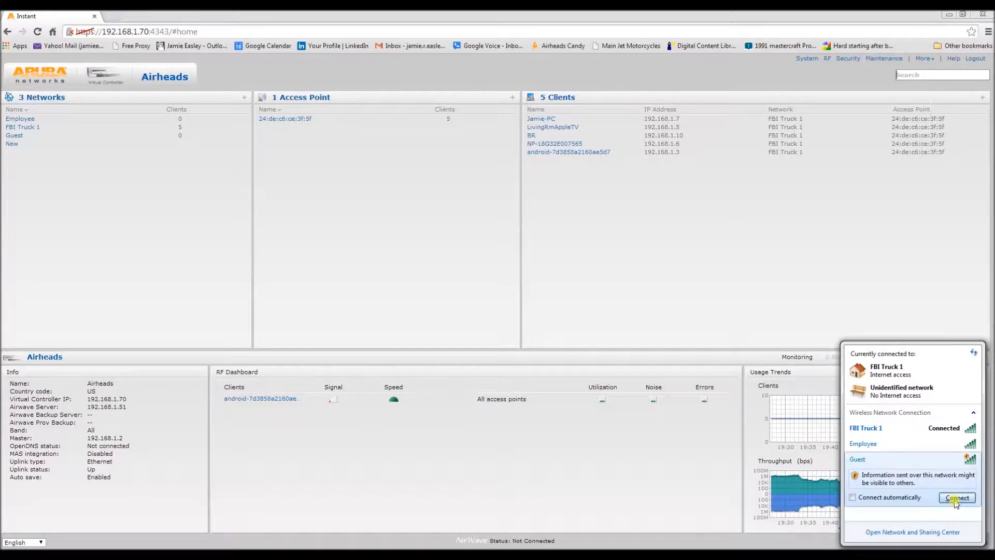
pyautogui.click(957, 498)
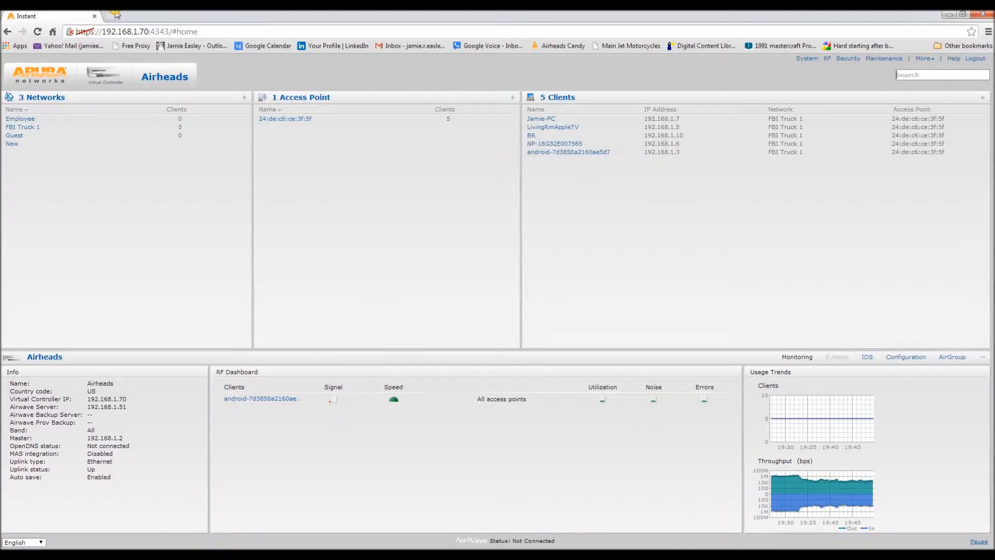
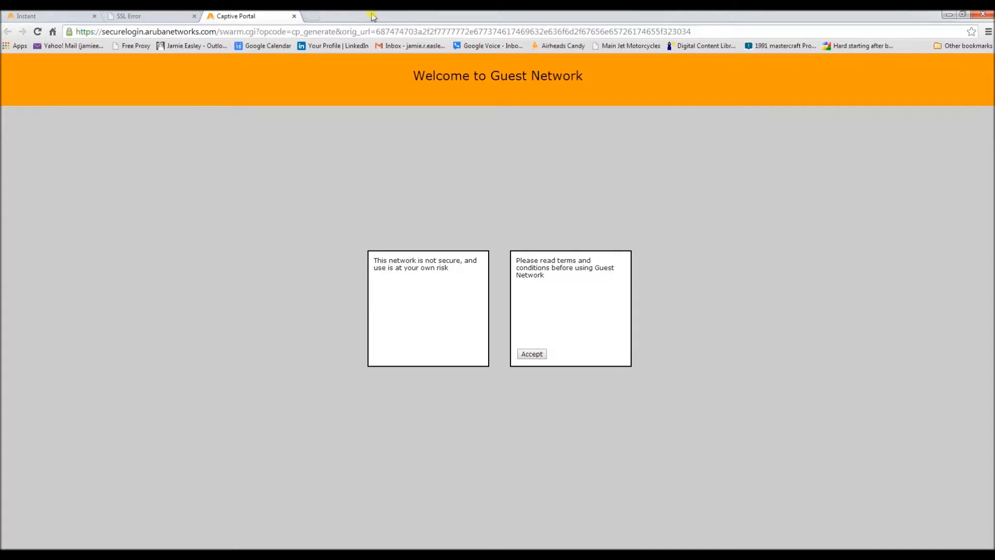
pyautogui.click(47, 16)
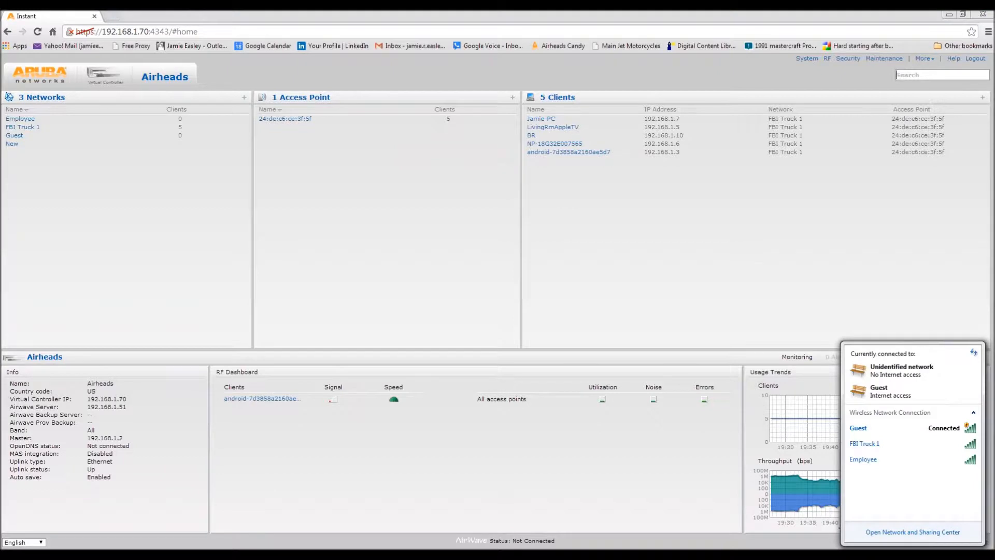
pyautogui.click(864, 459)
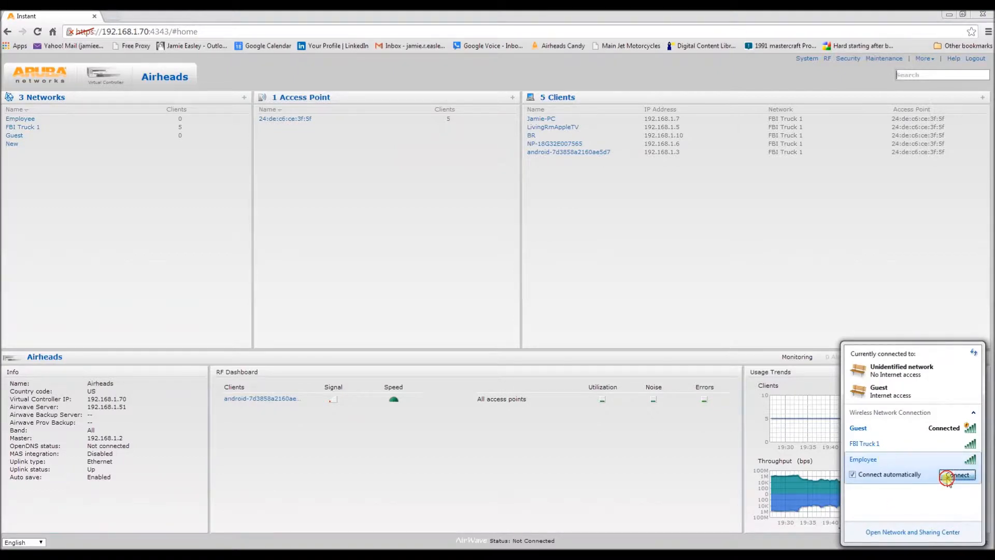
pyautogui.click(957, 475)
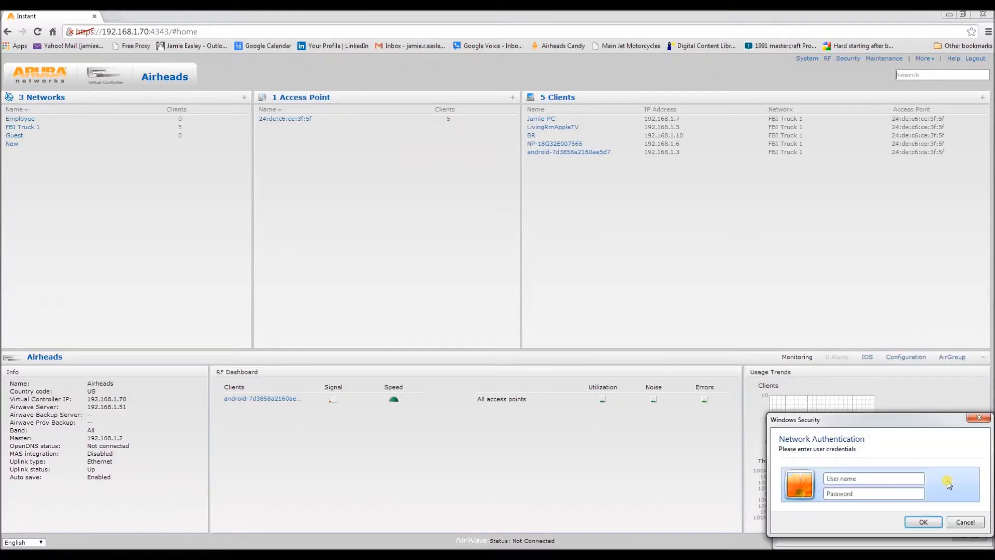
pyautogui.write('test')
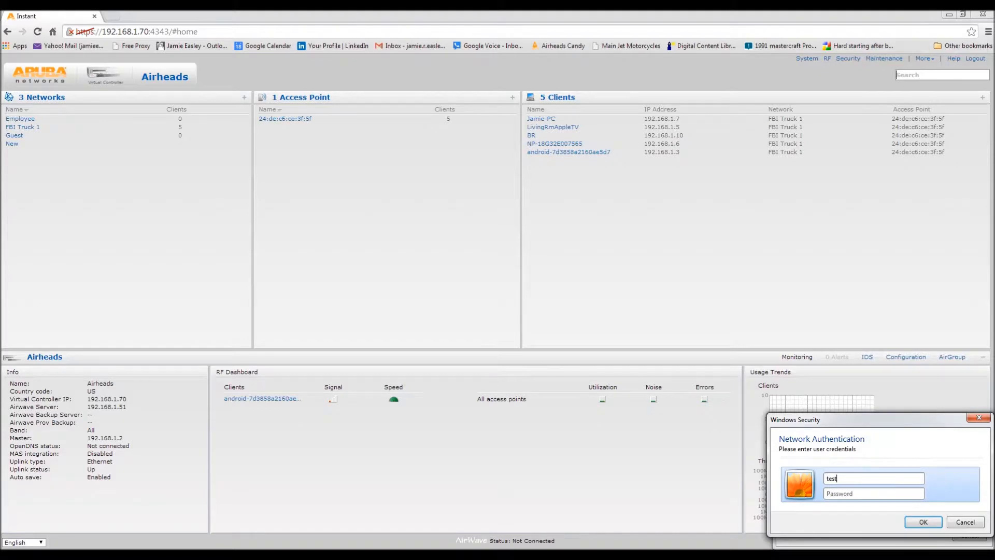
pyautogui.write('password')
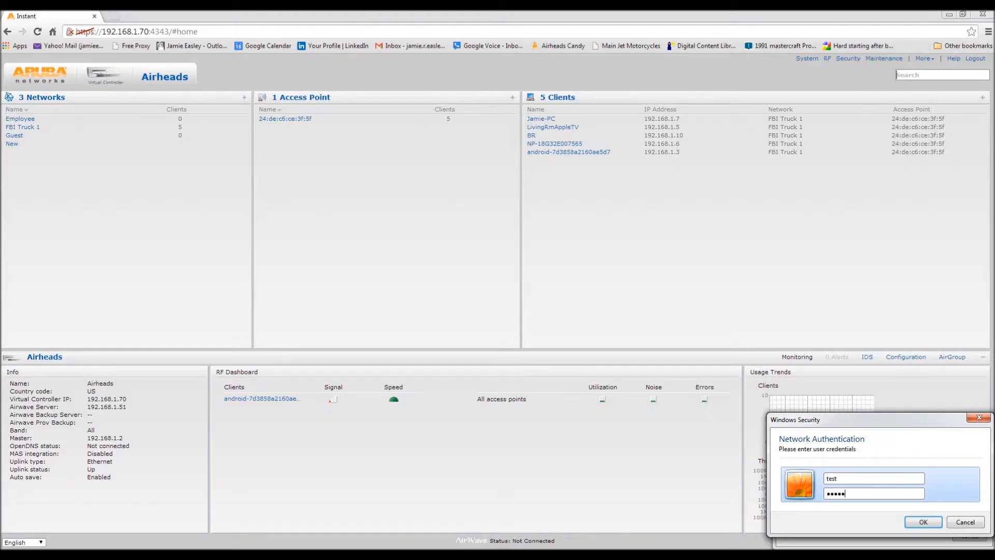
pyautogui.click(922, 521)
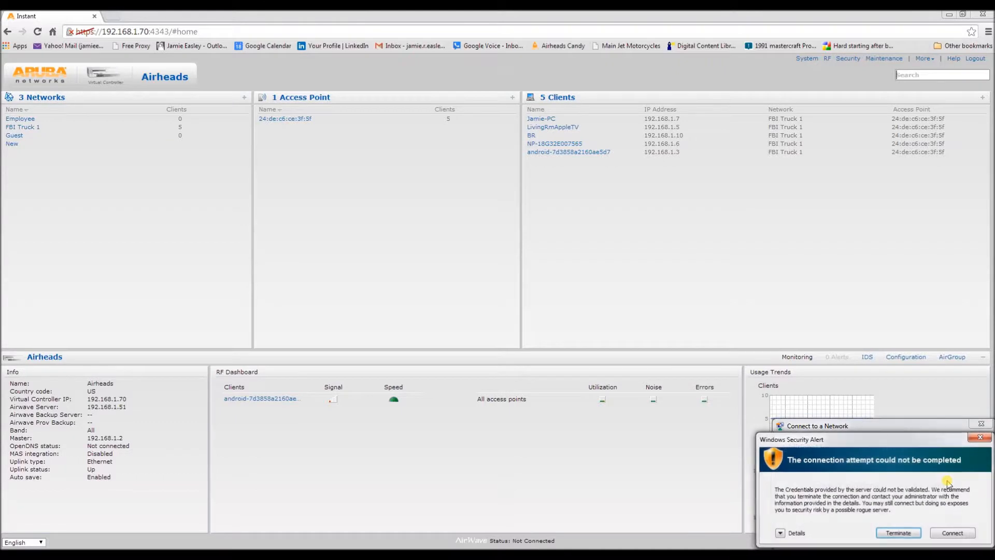
pyautogui.click(951, 532)
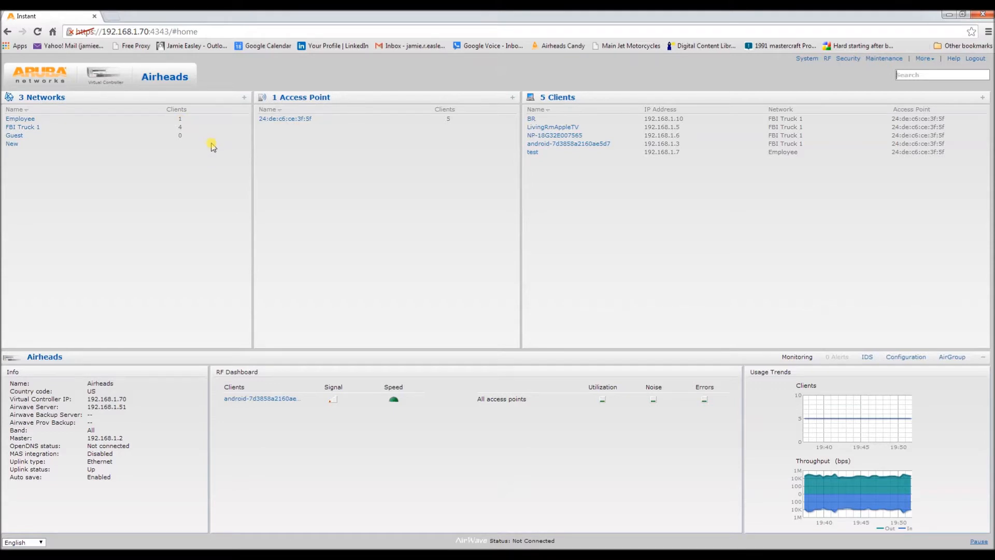
pyautogui.moveTo(232, 157)
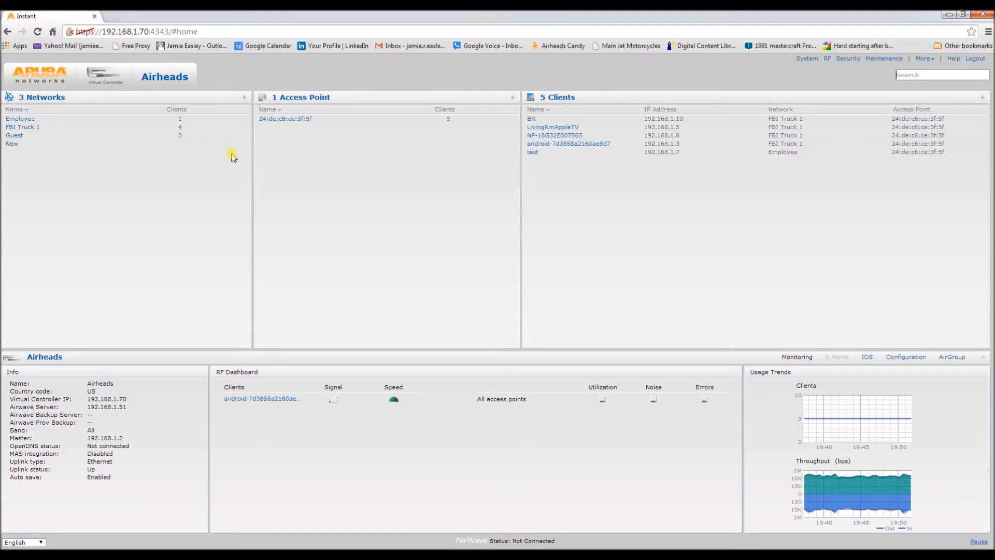